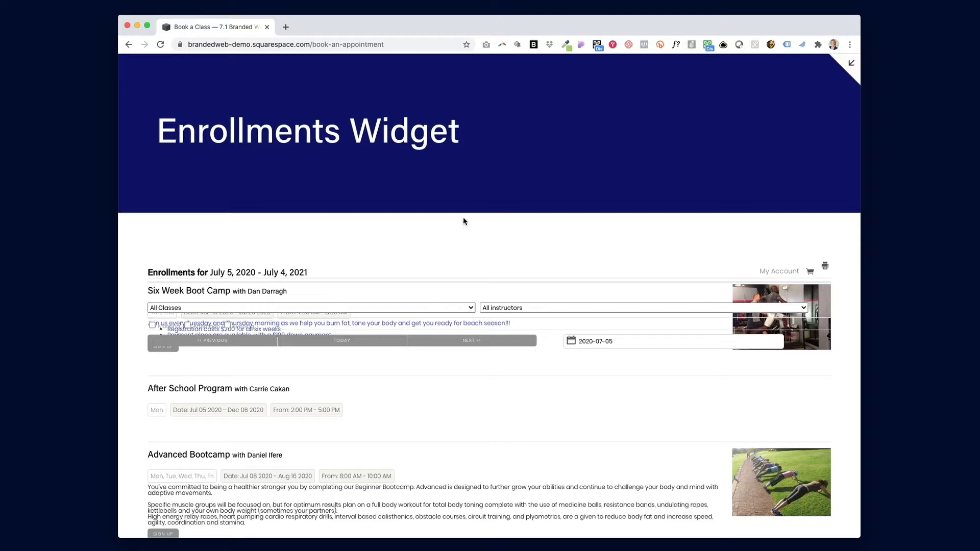
mouse_move(539, 320)
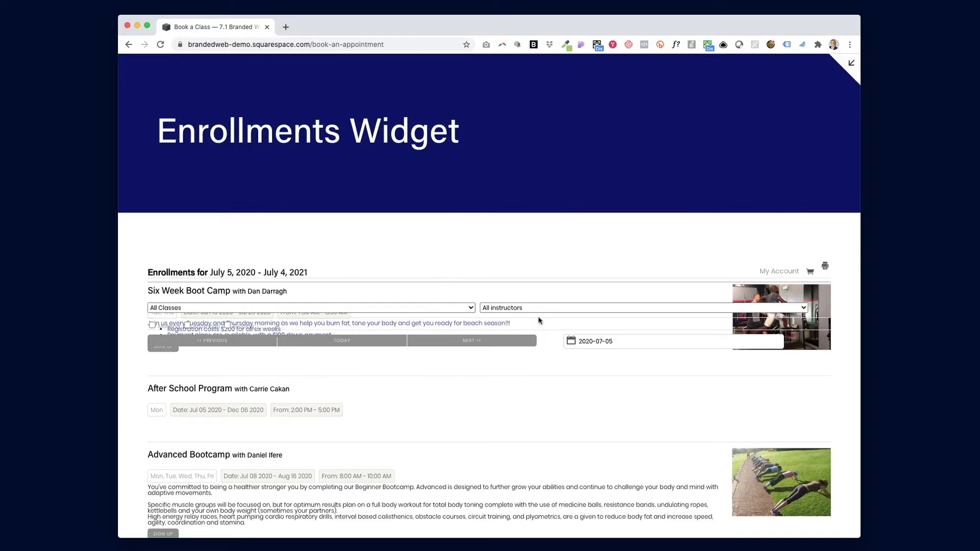
mouse_move(491, 370)
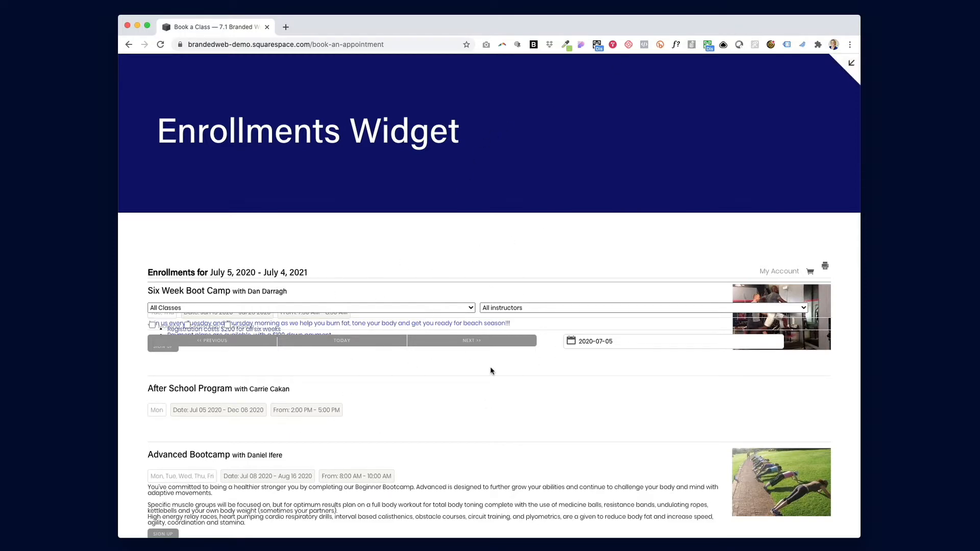
Bring the Appointment Widget's appointment finder and July 2020 calendar into view on the Book an Appointment page.
left_click(664, 72)
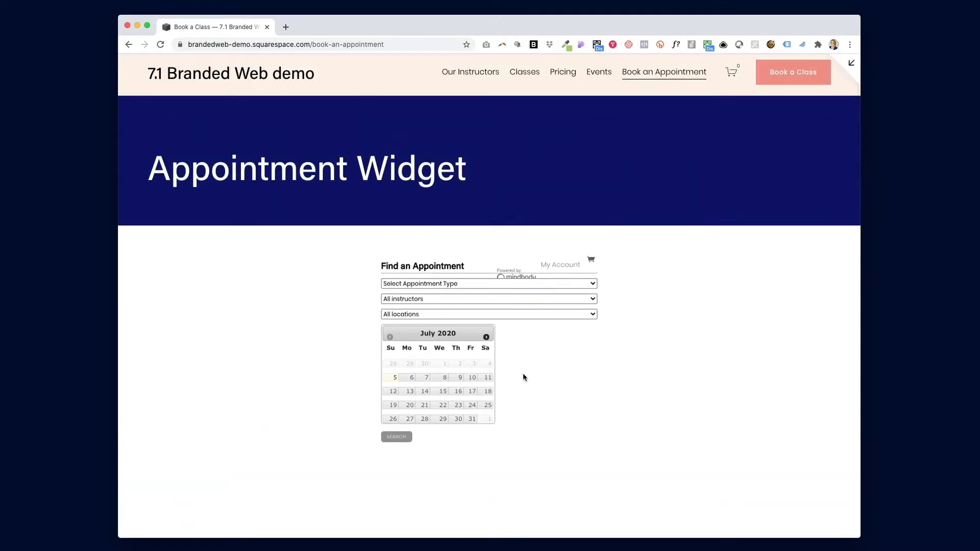
mouse_move(610, 285)
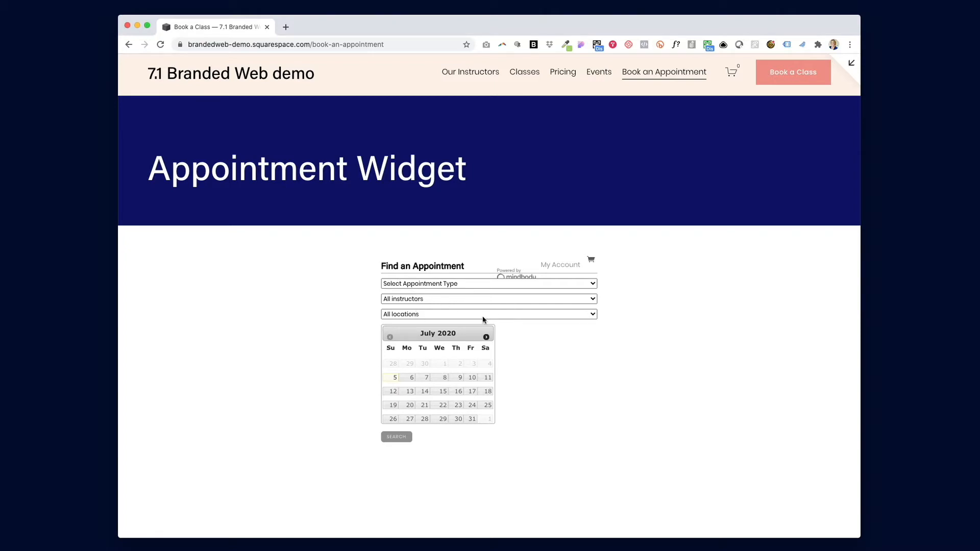
mouse_move(288, 402)
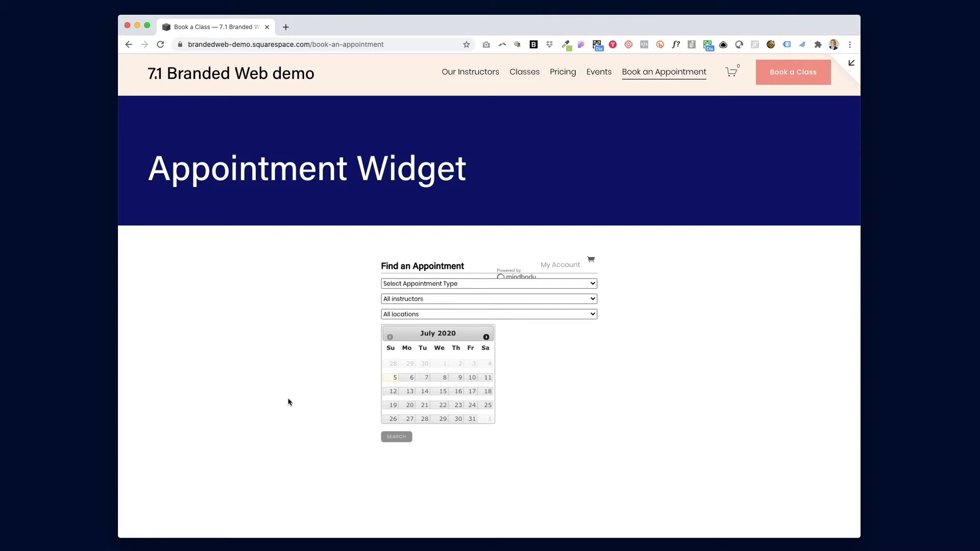
mouse_move(202, 281)
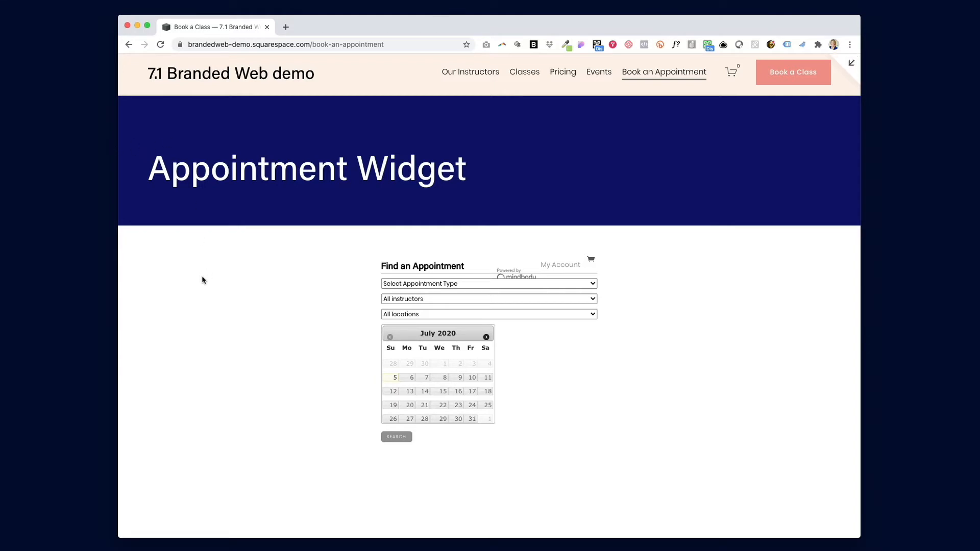
mouse_move(211, 290)
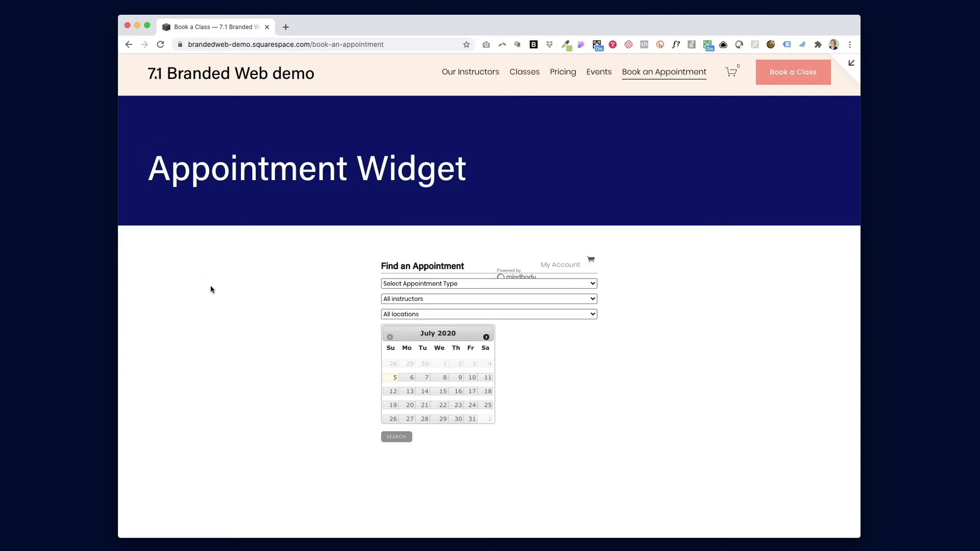
mouse_move(212, 290)
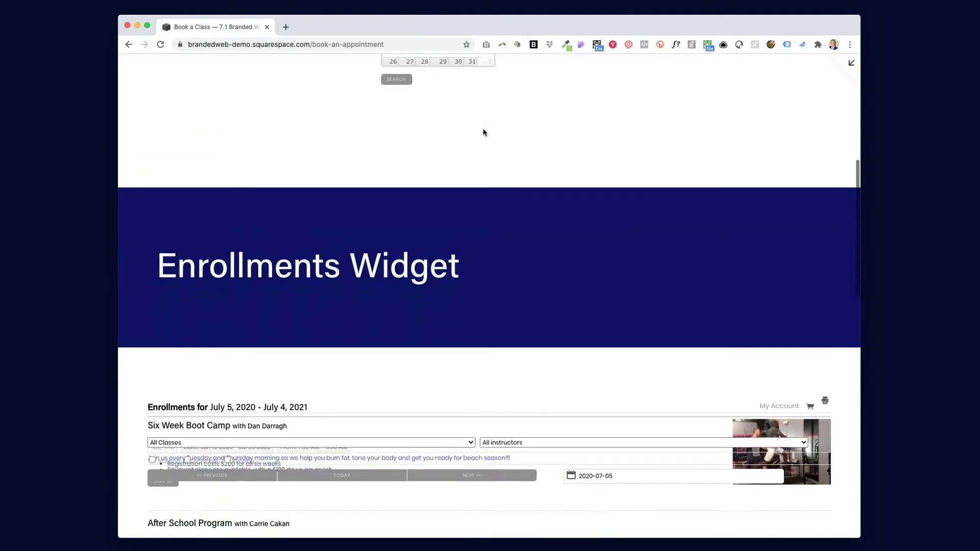
Scroll past the appointment calendar to the Enrollments Widget class listings.
scroll("down", 3)
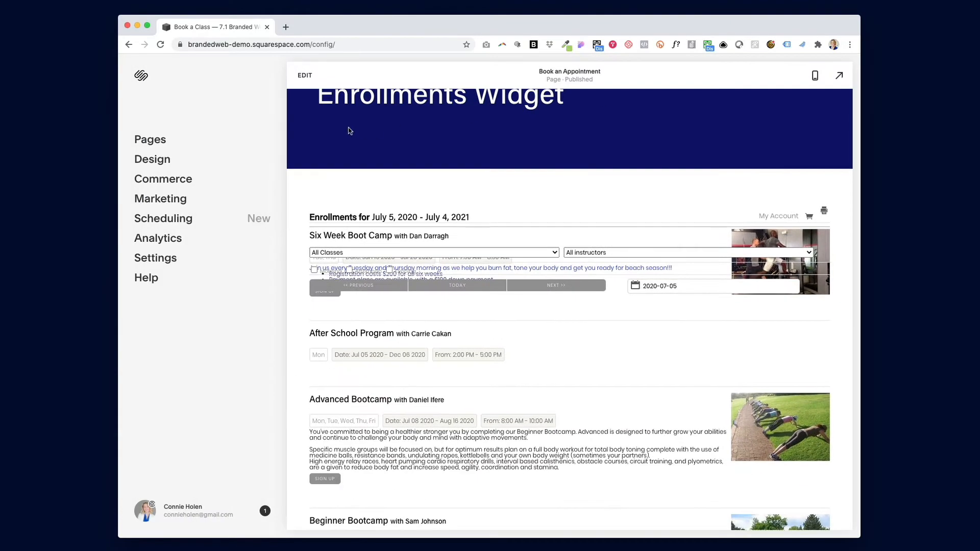
mouse_move(744, 202)
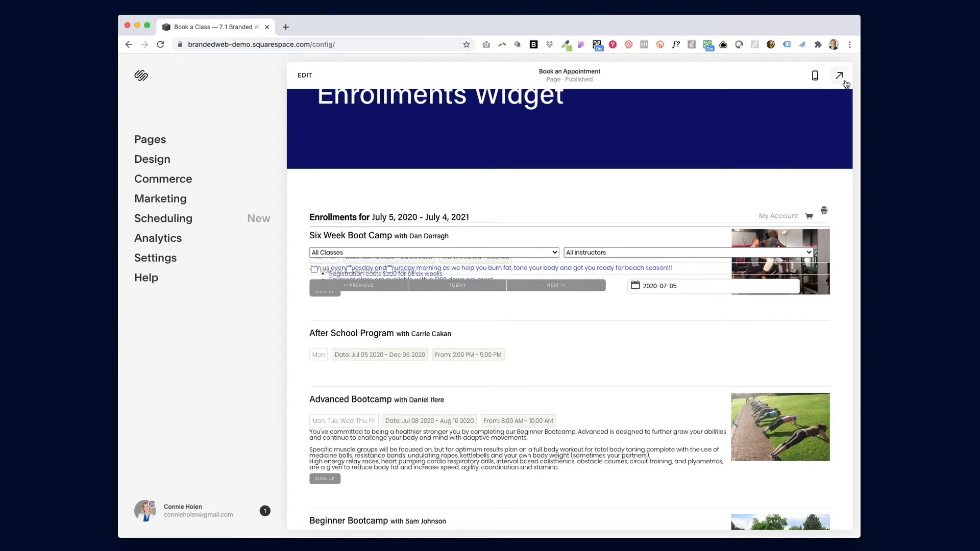
Scroll the editor preview to show the full Enrollments Widget heading above the class listings.
scroll("down", 3)
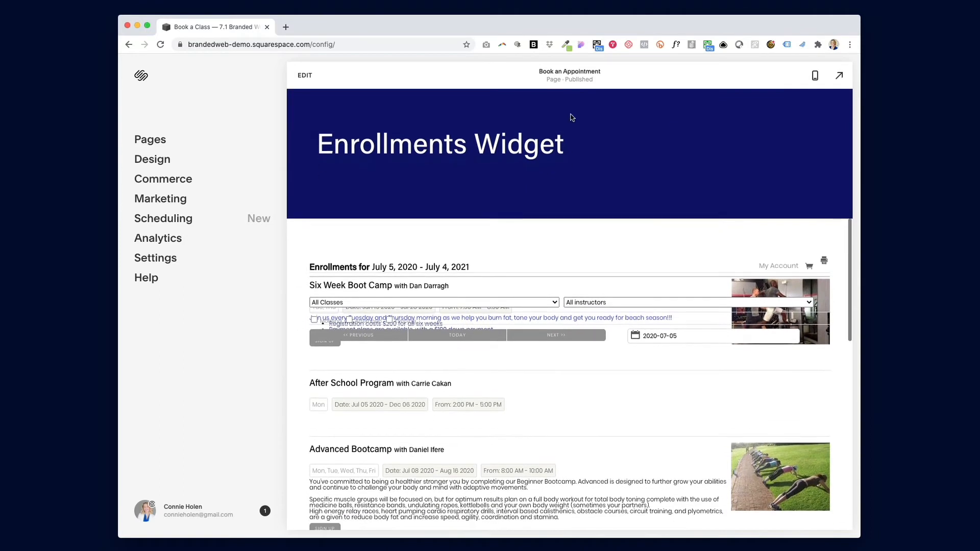
mouse_move(312, 105)
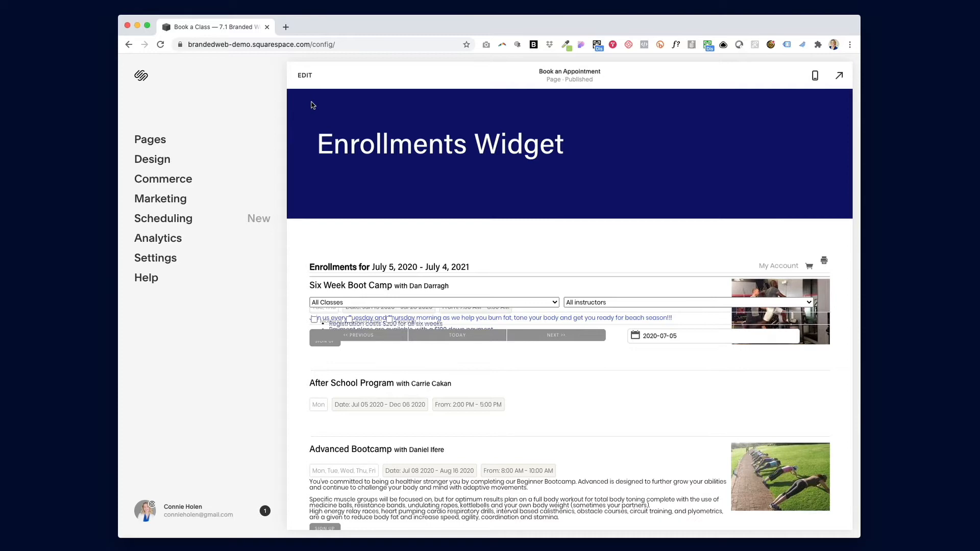
mouse_move(800, 78)
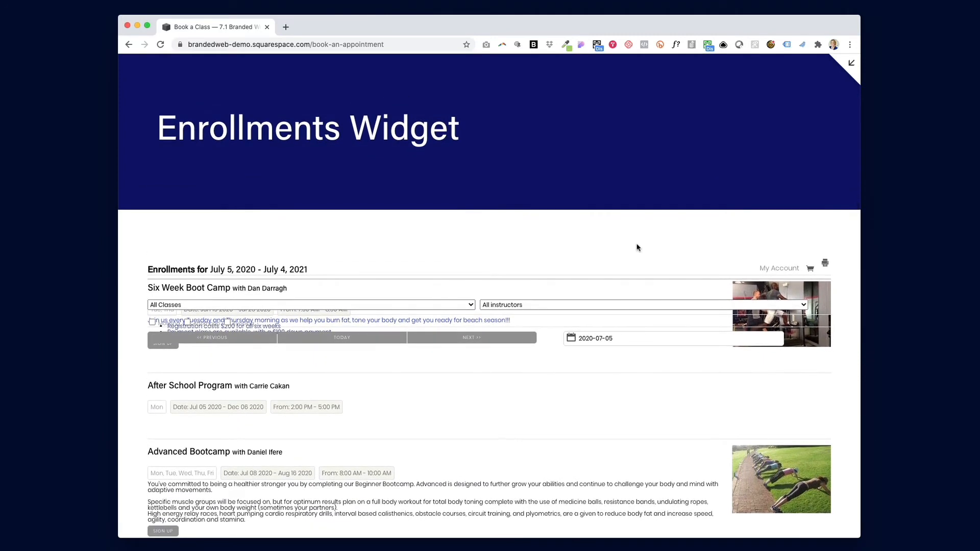
mouse_move(381, 336)
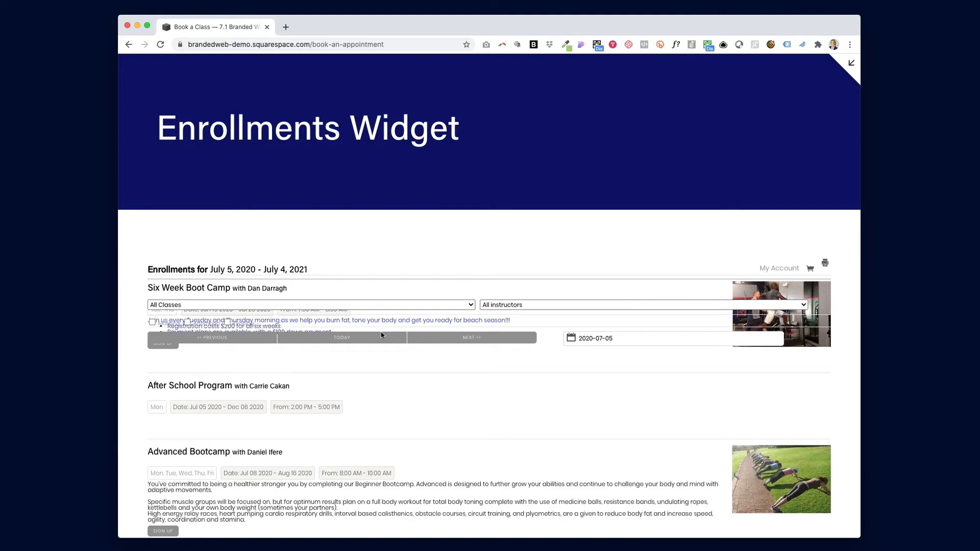
mouse_move(851, 64)
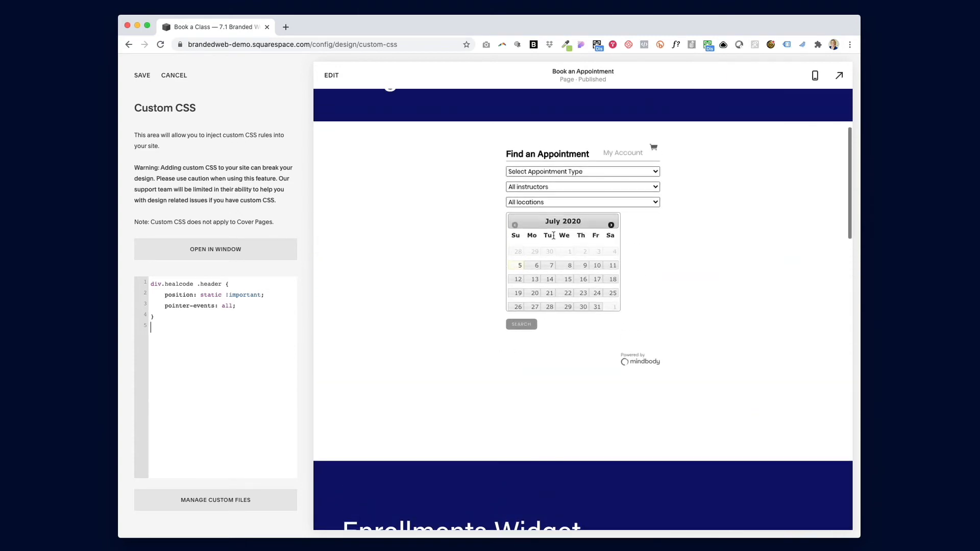
Finish the Custom CSS rule div.healcode .header { position: static !important; pointer-events: all; }.
left_click(582, 186)
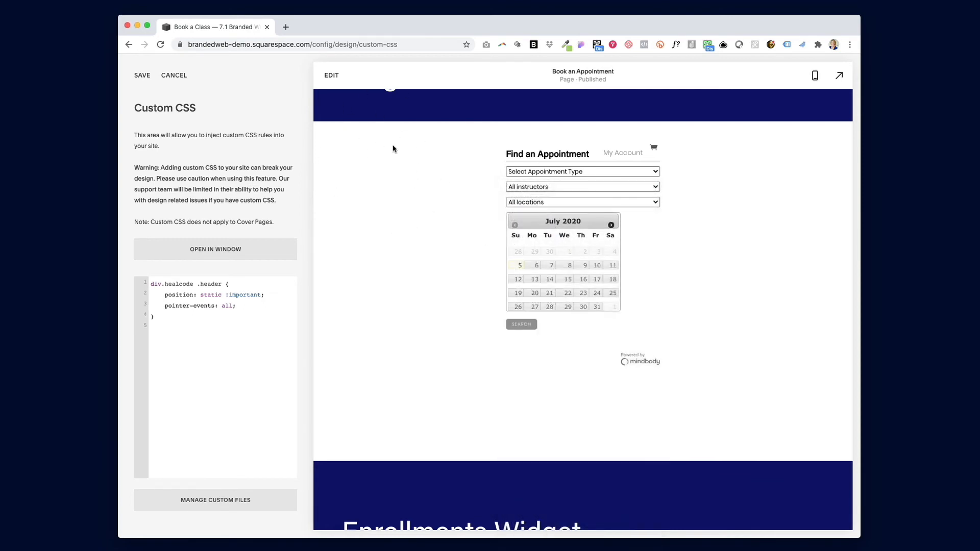
mouse_move(459, 198)
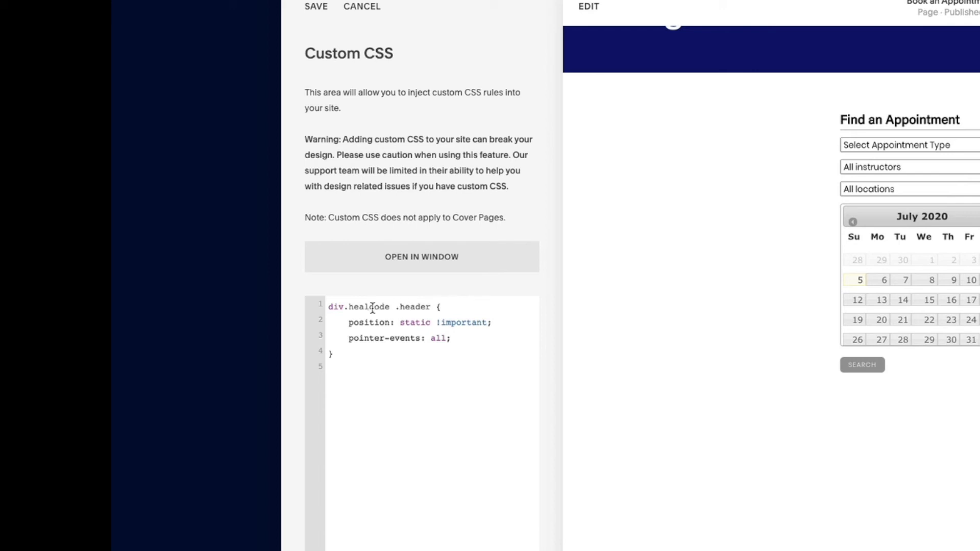
mouse_move(417, 322)
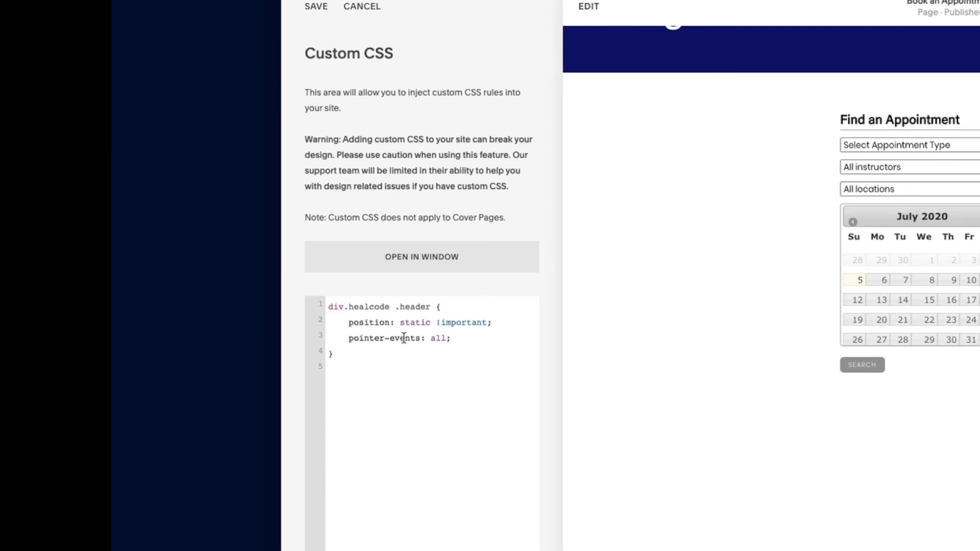
mouse_move(887, 171)
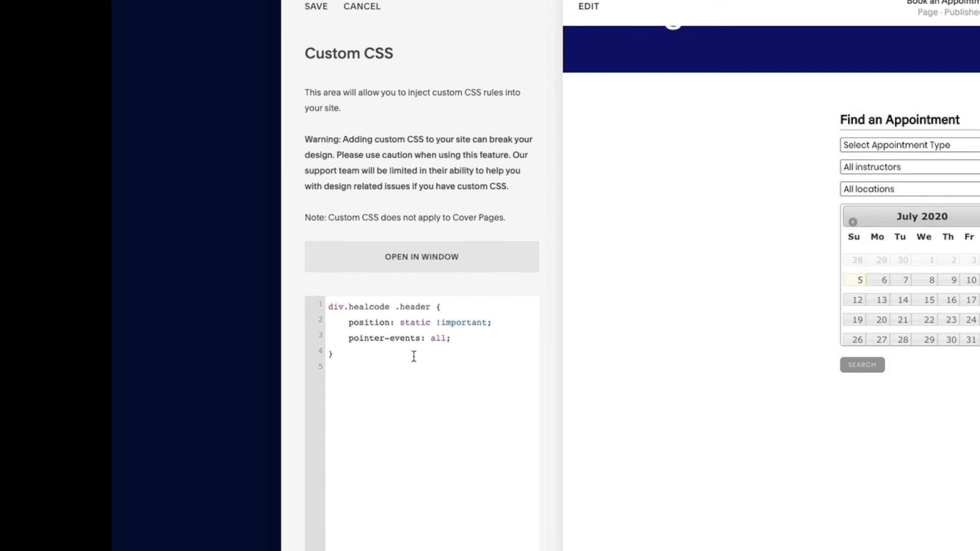
mouse_move(407, 359)
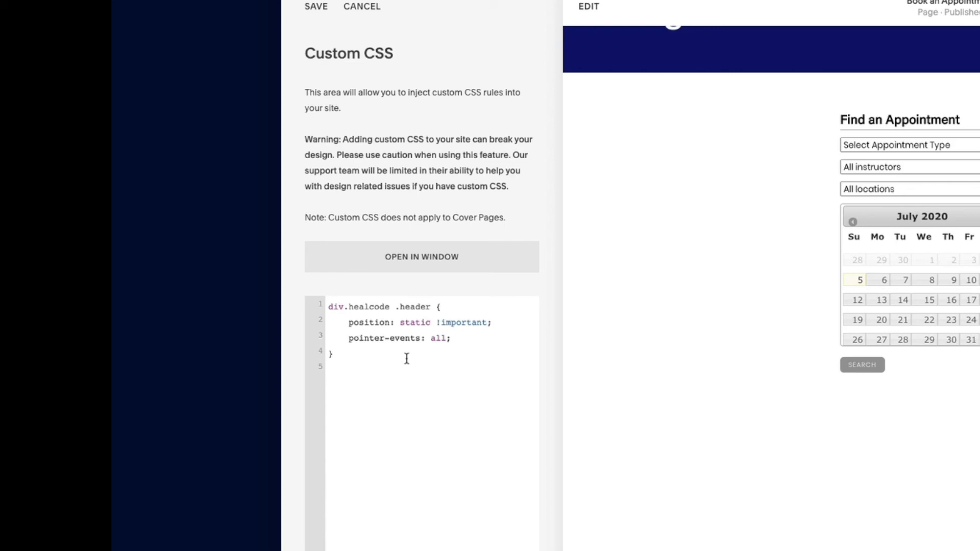
mouse_move(789, 343)
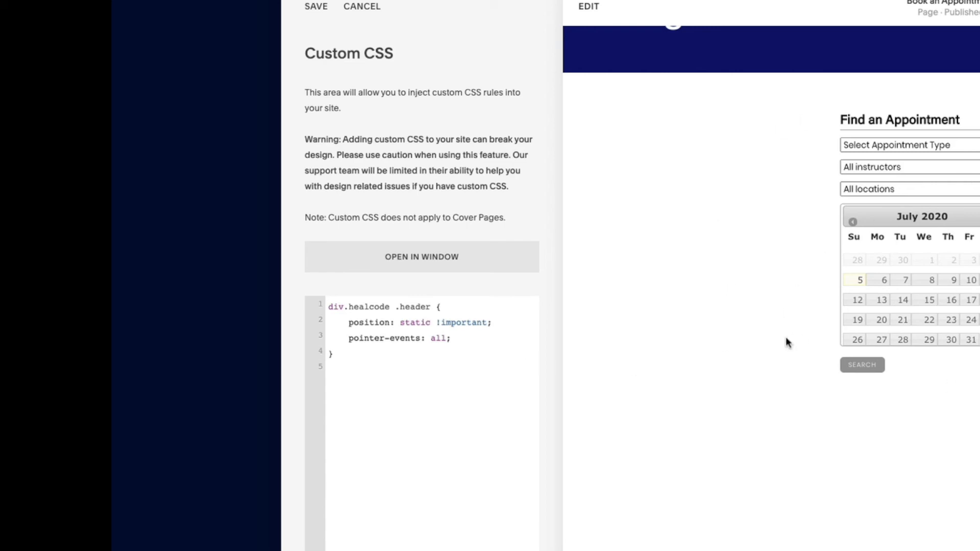